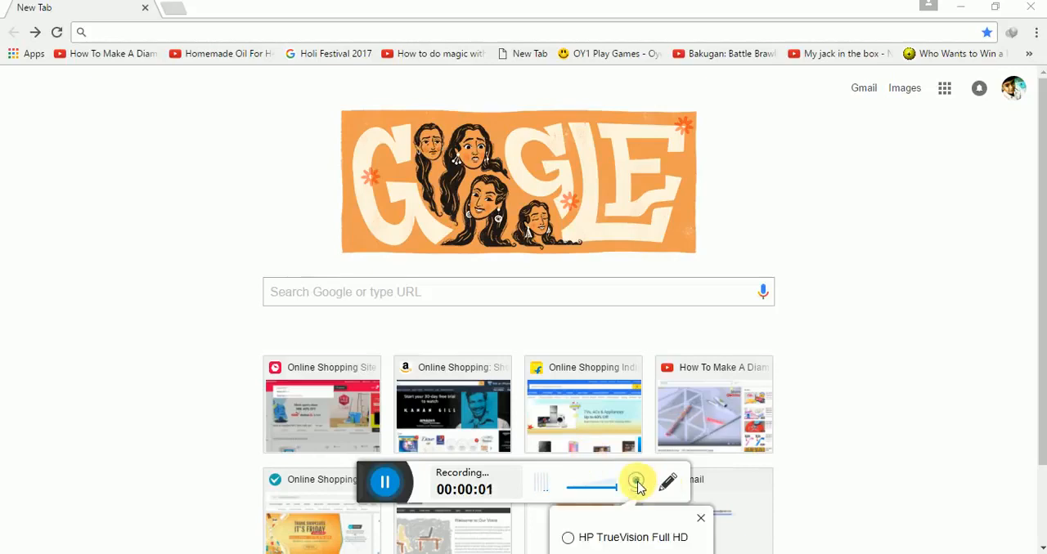
Try flipkart.com and 'fr' in the address bar, clear them, then search Google for 250.
click(568, 536)
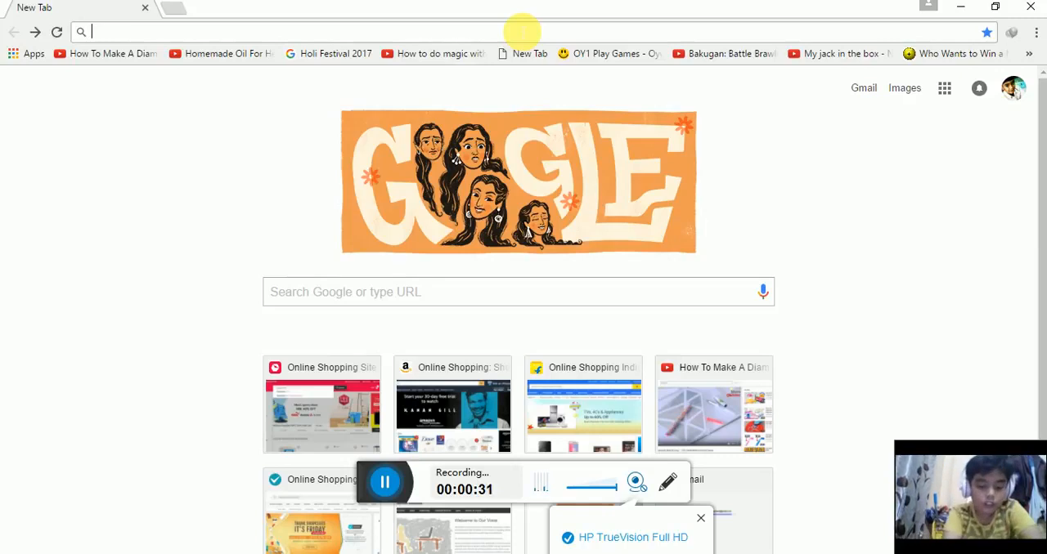
text(flipkart.com)
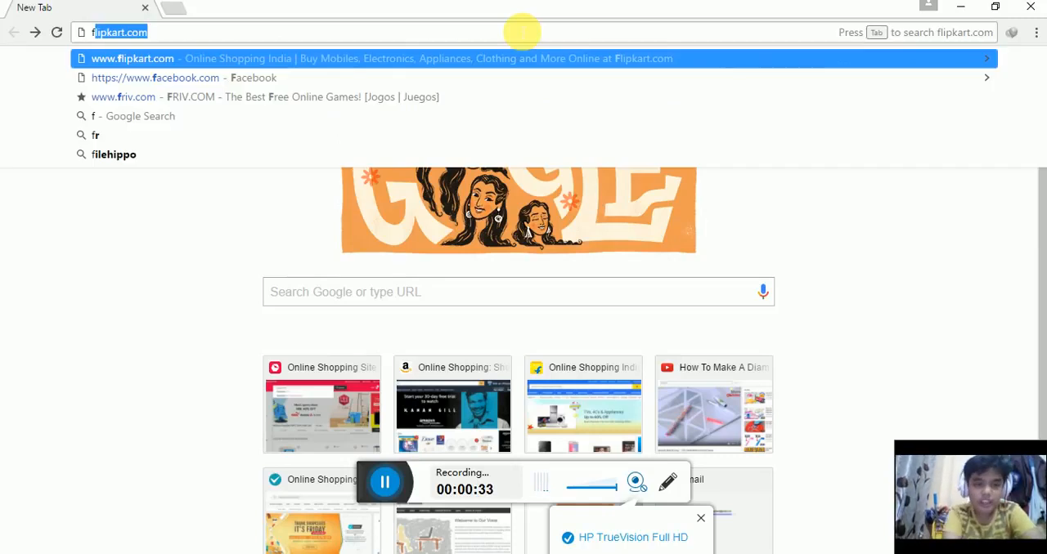
text(f)
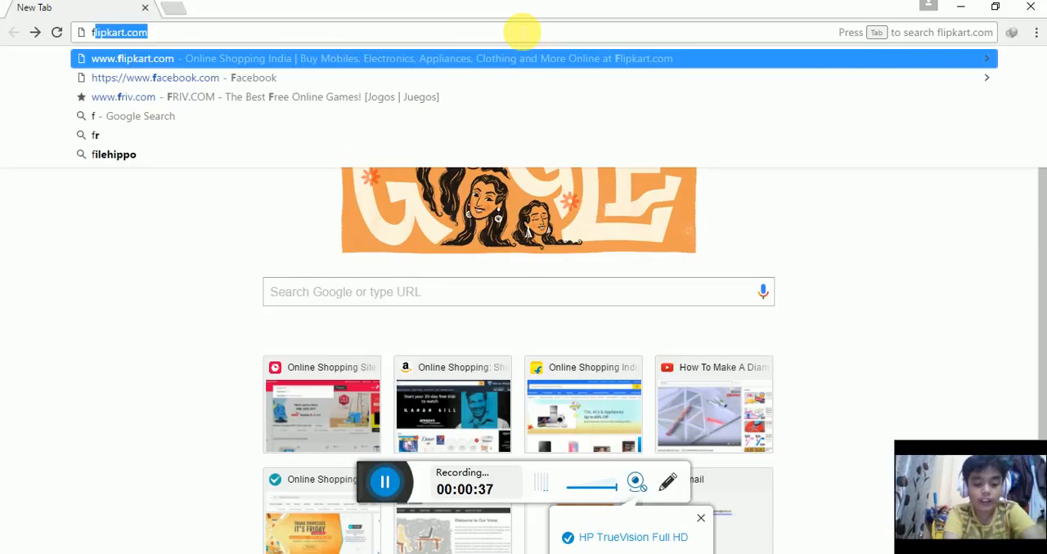
text(fr)
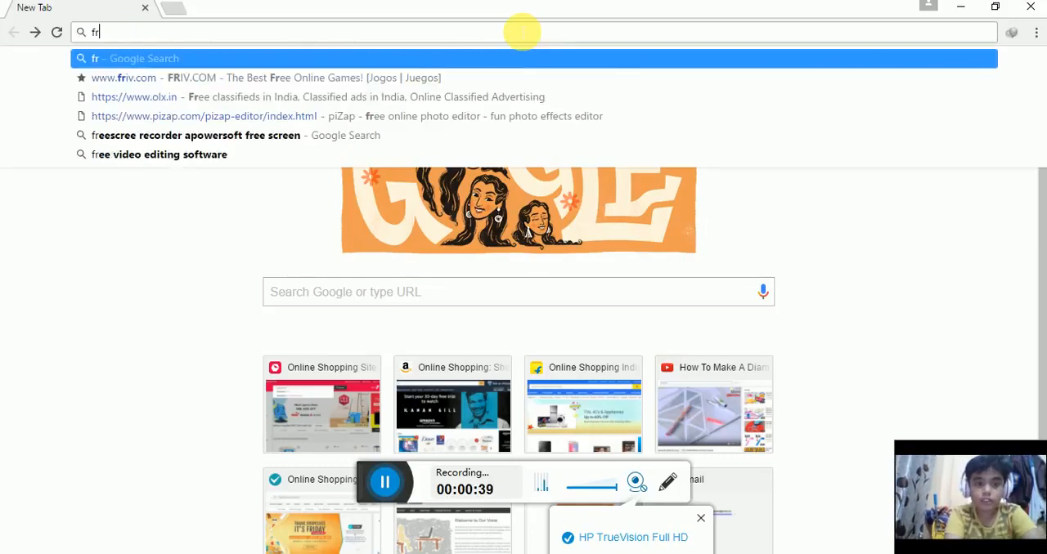
key(Backspace)
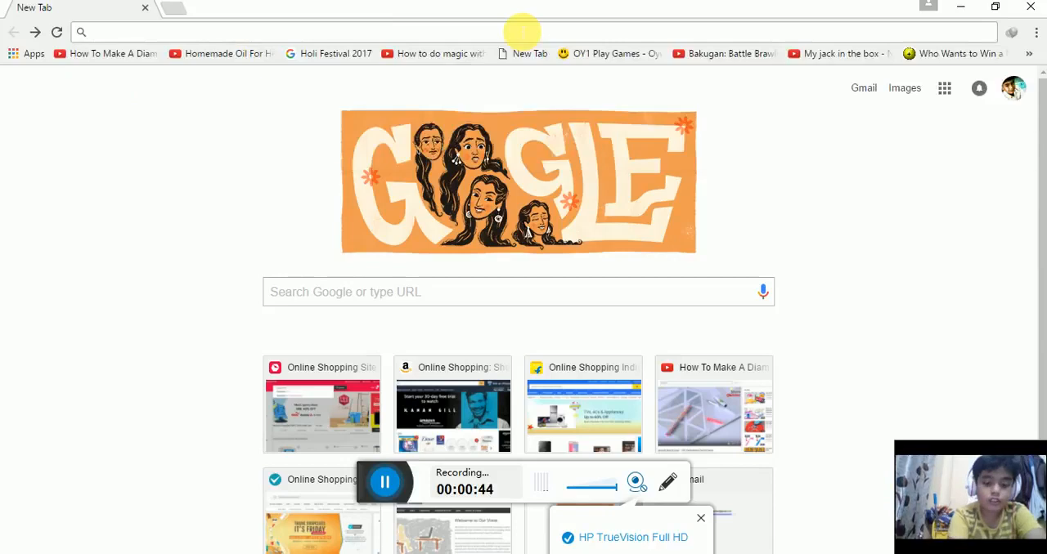
text(250)
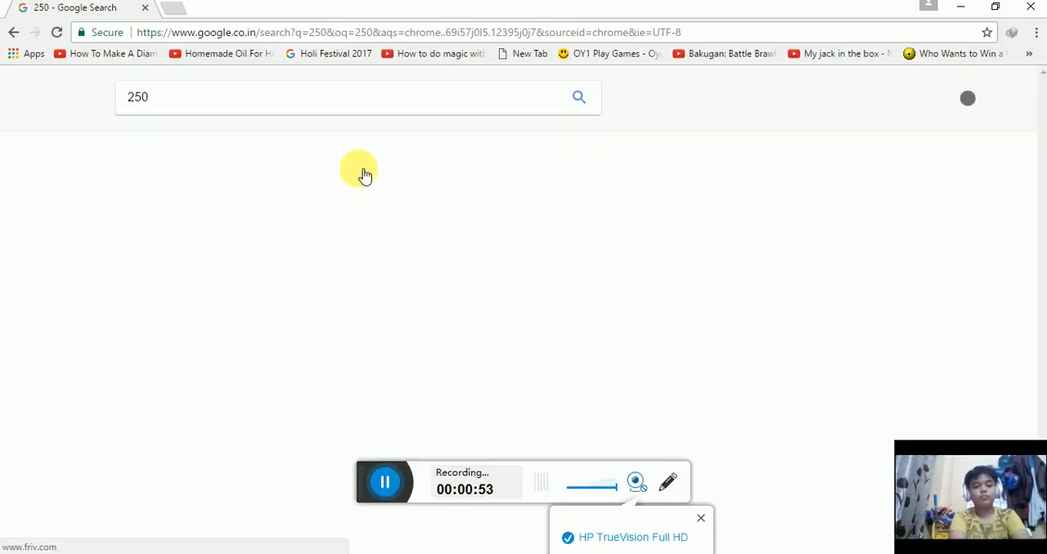
click(337, 206)
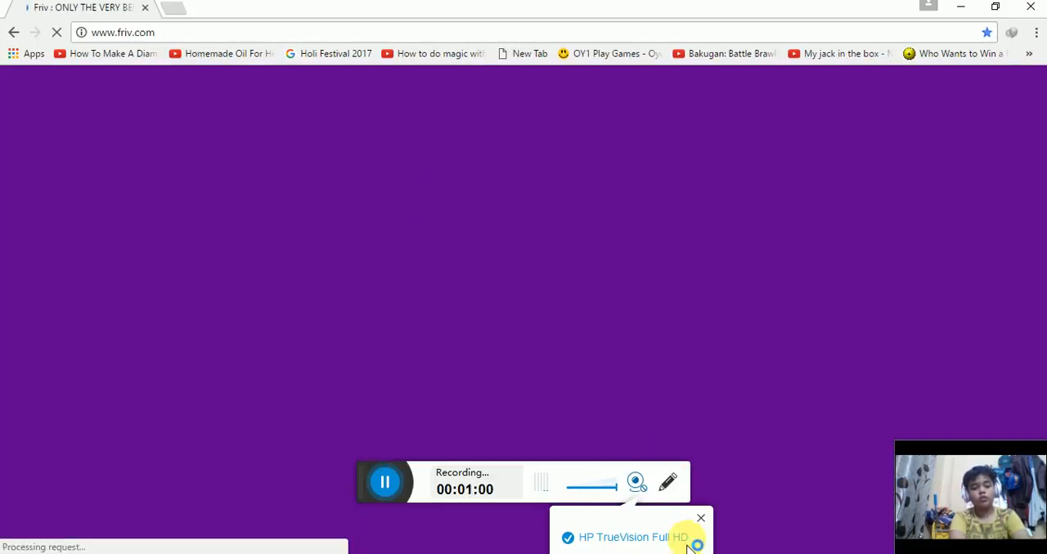
click(700, 519)
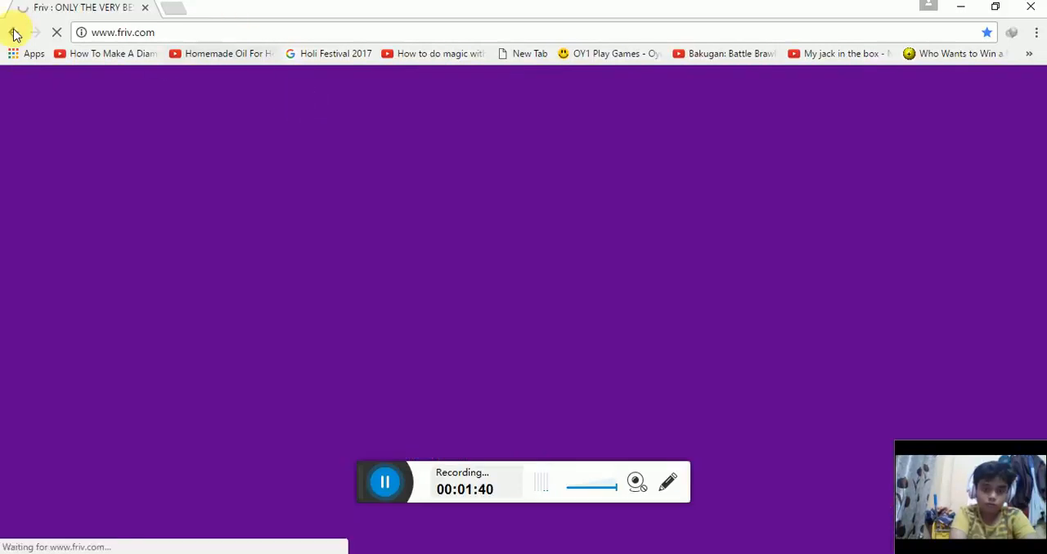
Go back from the loading Friv page to a blank New Tab.
click(13, 33)
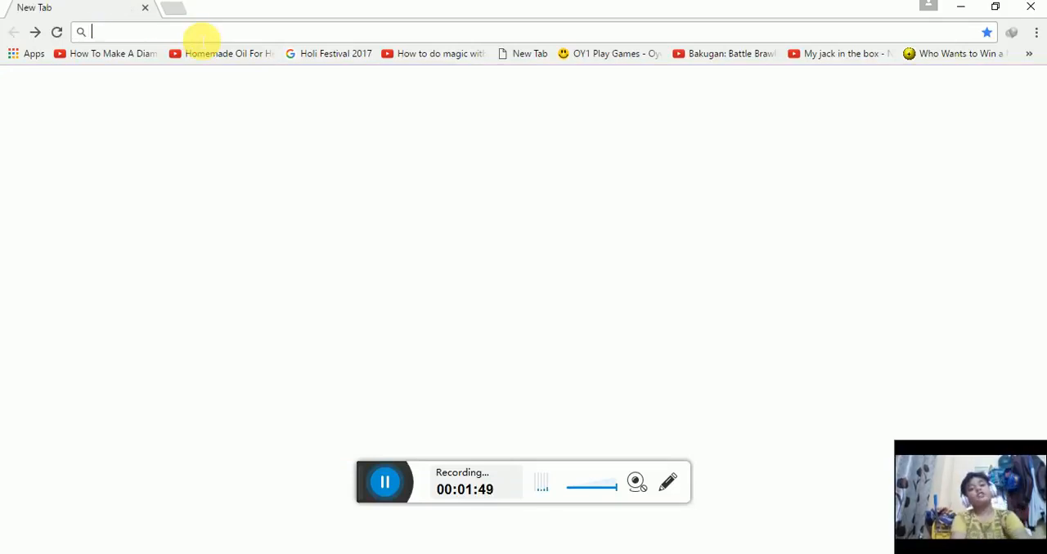
text(y)
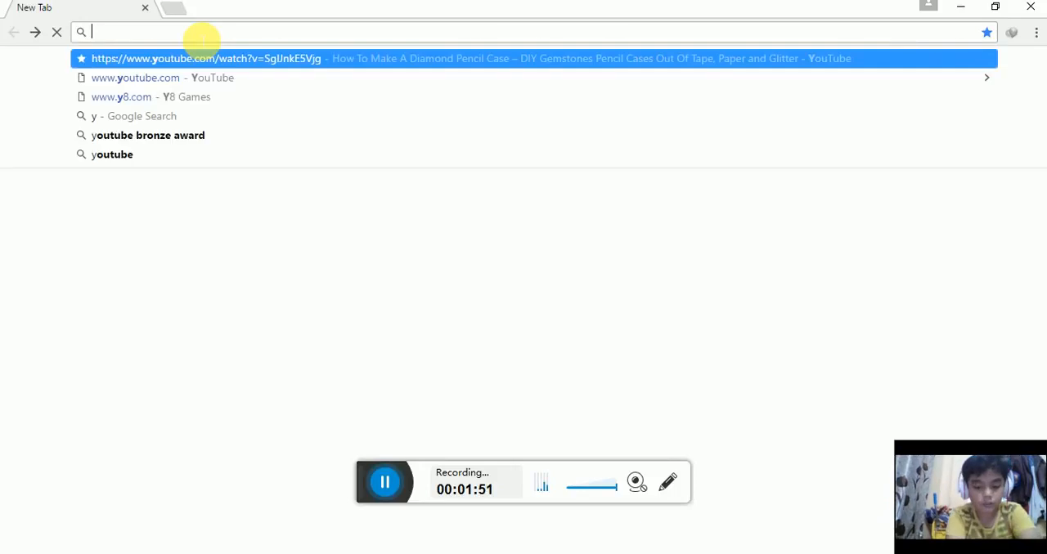
text(y8.com)
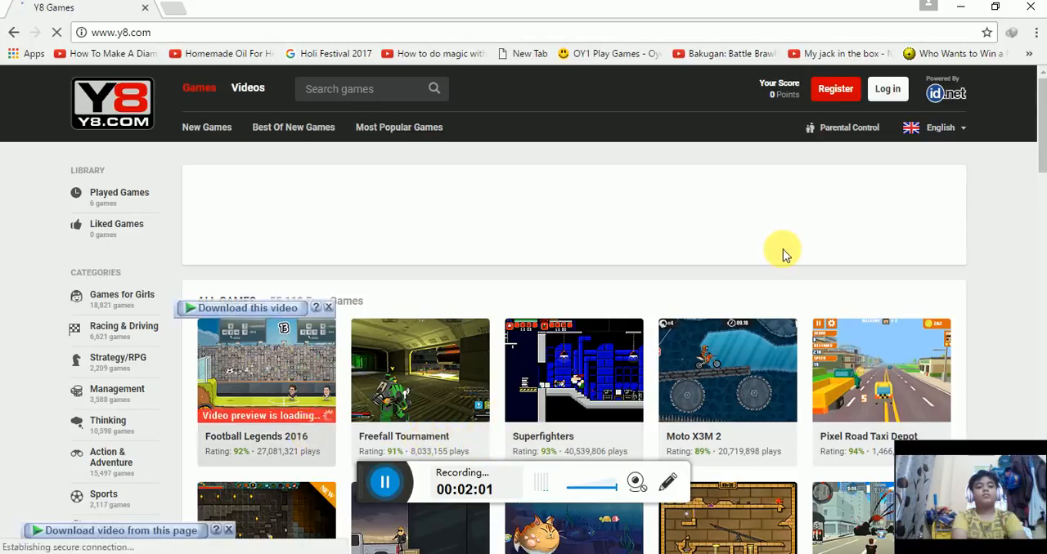
mouse_move(870, 456)
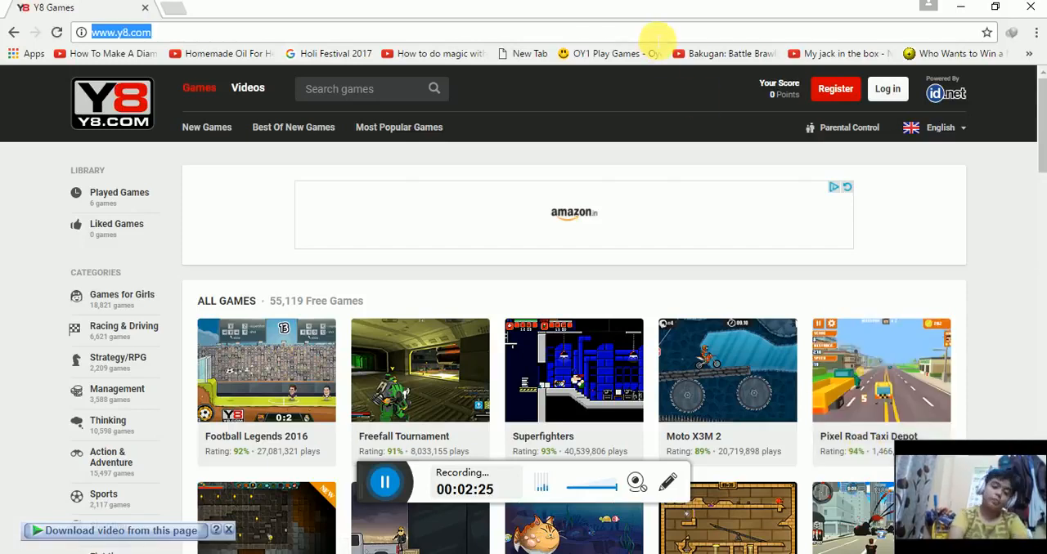
Search Google for kizi and choose the Kizi - Life is Fun! result.
text(kizi&oq=kizi&aqs=chrome.0.69i59j69i60j0l2j69i60j0.3588j0j4&sourceid=chrome&ie=UTF-8)
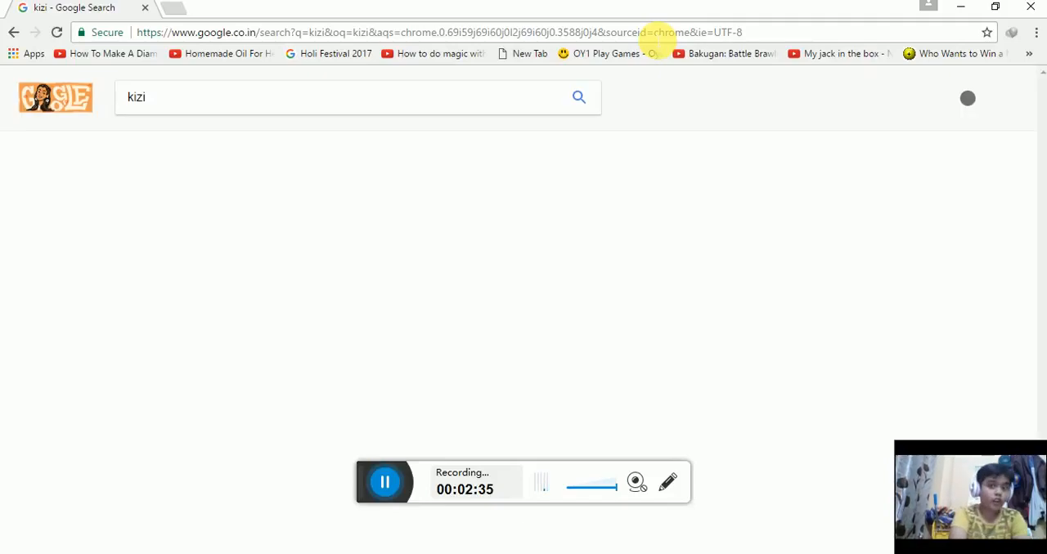
click(579, 96)
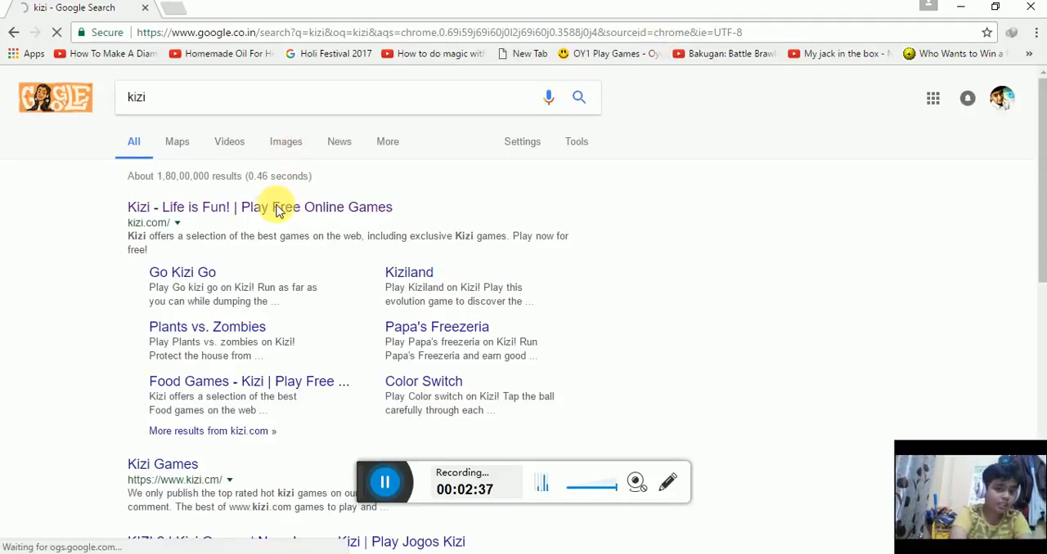
click(259, 206)
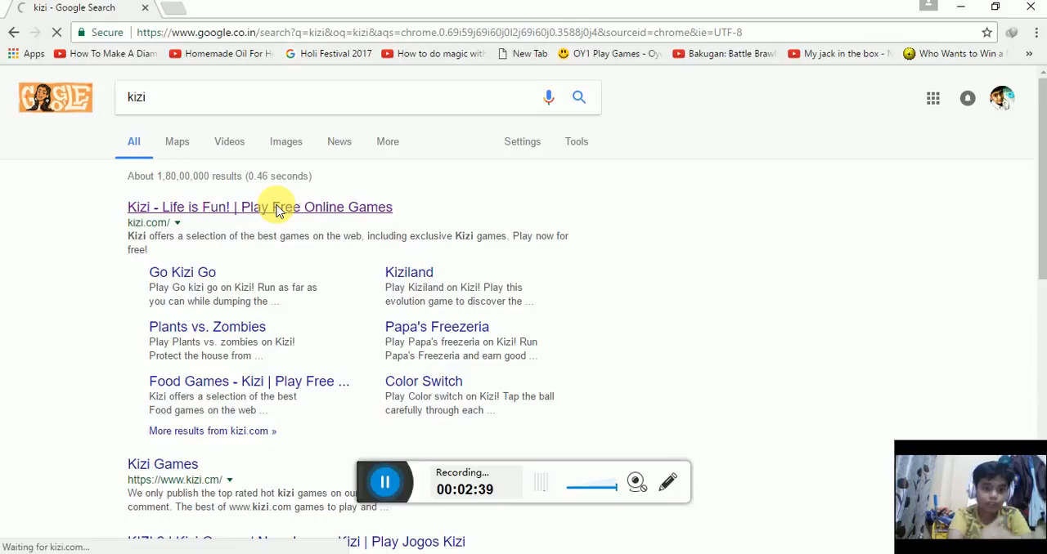
Open kizi.com as a guest and let its homepage load.
click(258, 206)
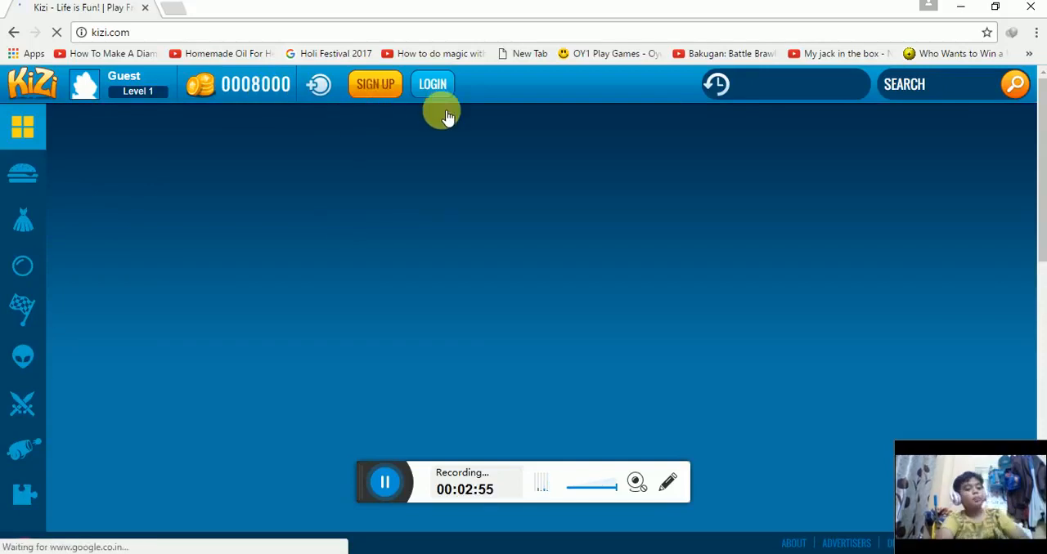
mouse_move(103, 294)
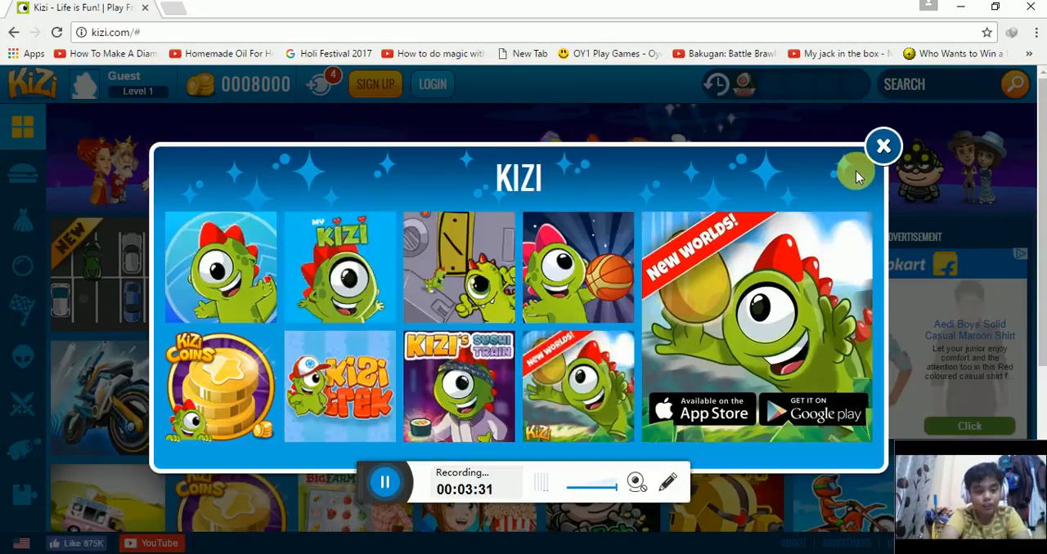
mouse_move(510, 376)
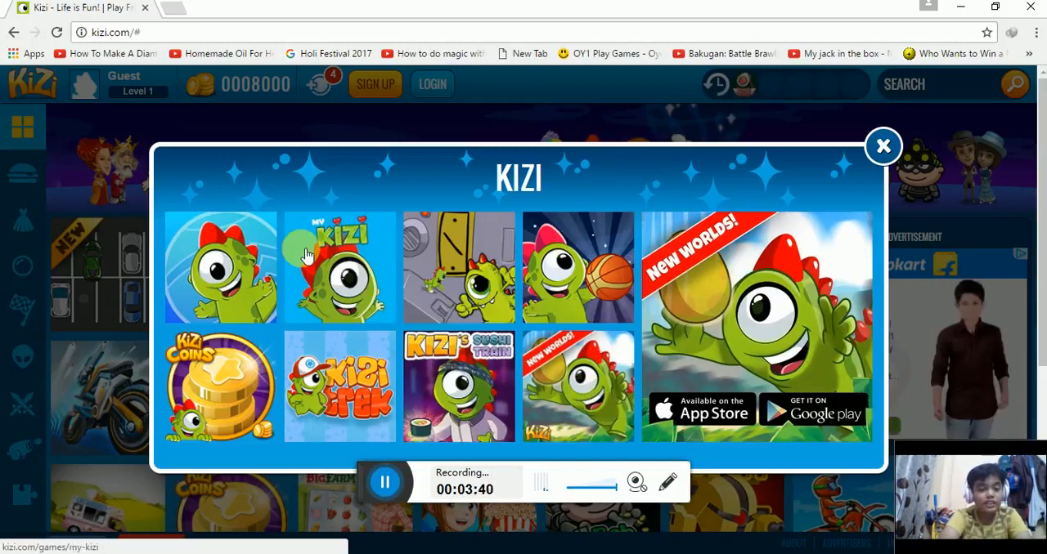
mouse_move(246, 261)
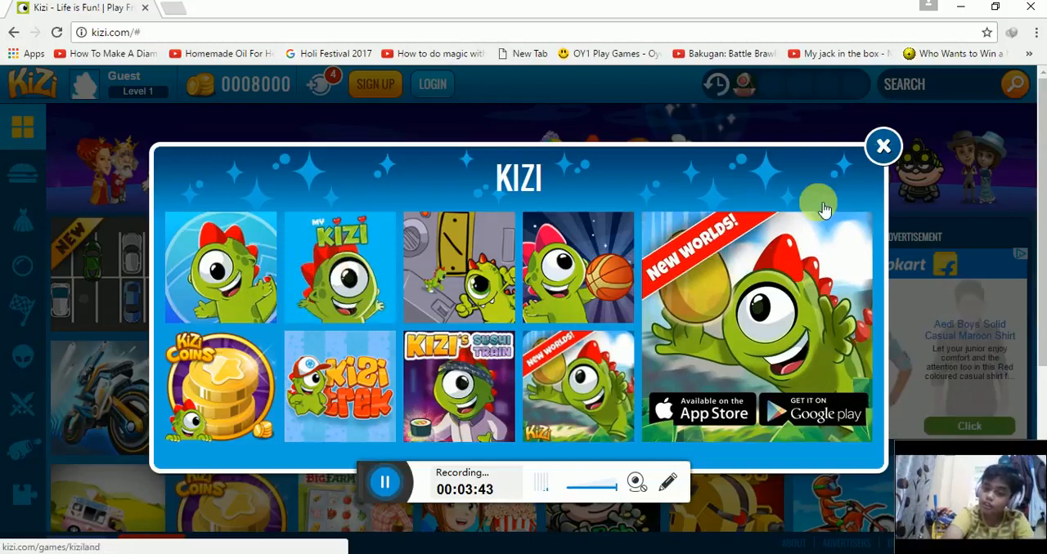
click(883, 145)
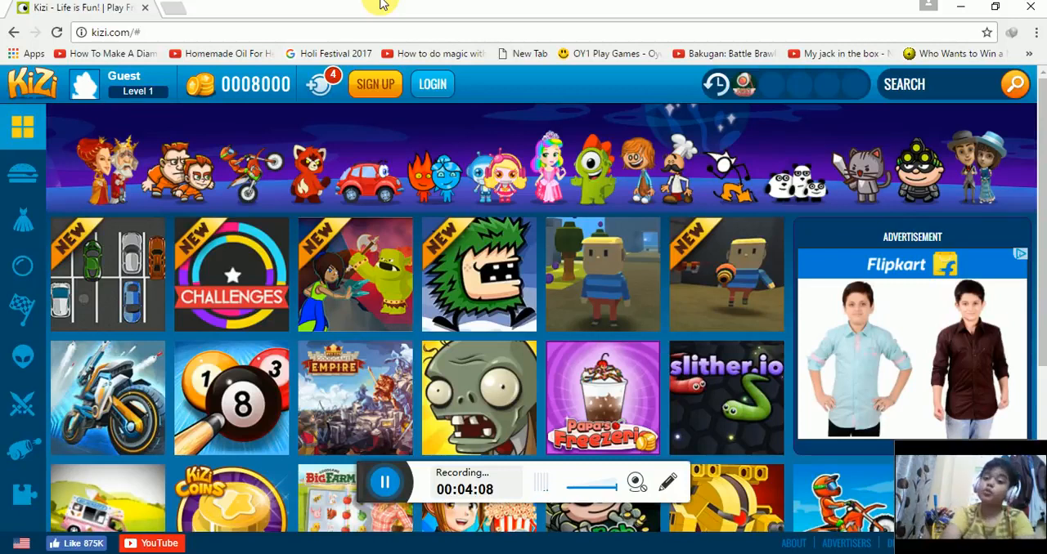
mouse_move(582, 53)
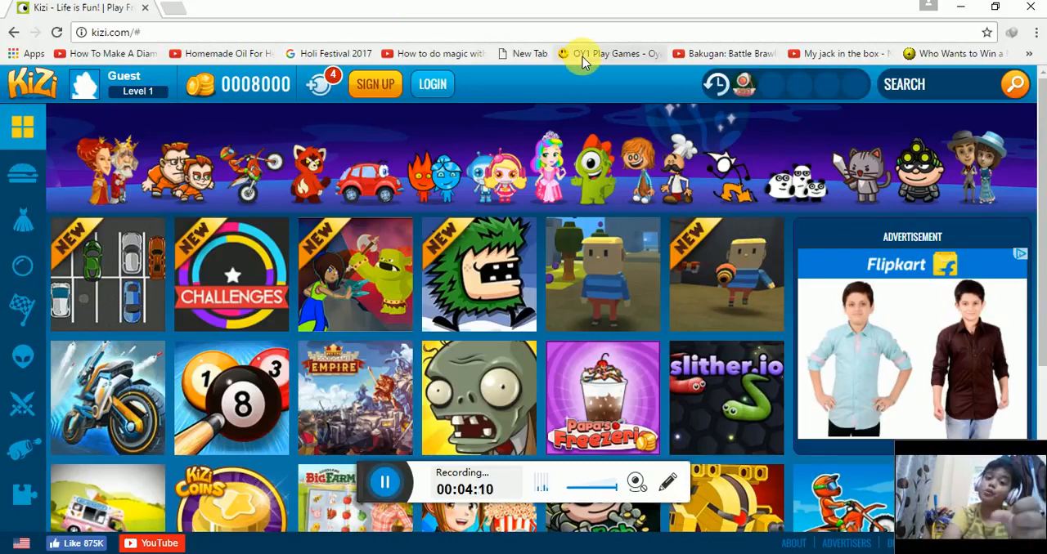